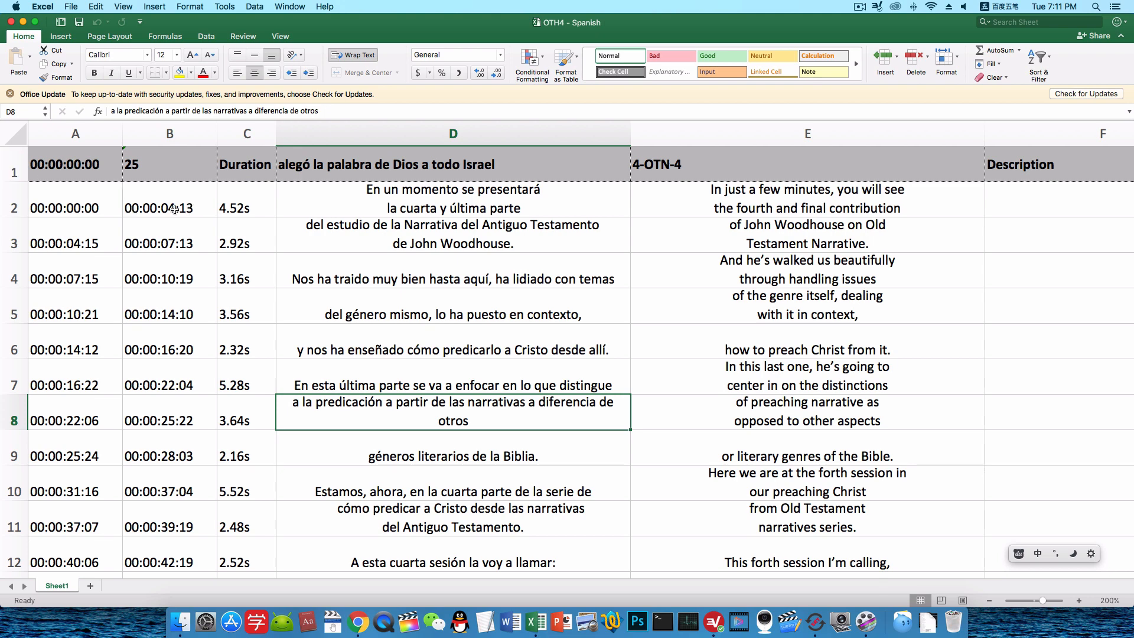
mouse_move(406, 218)
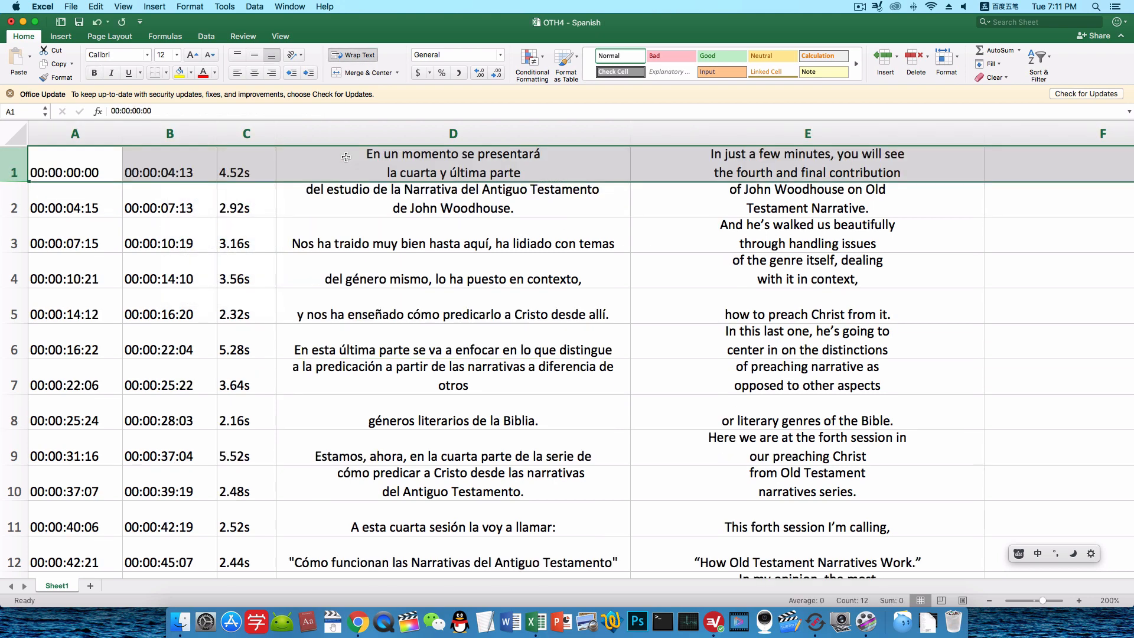
Delete the Duration and Spanish columns from the subtitle sheet.
click(453, 199)
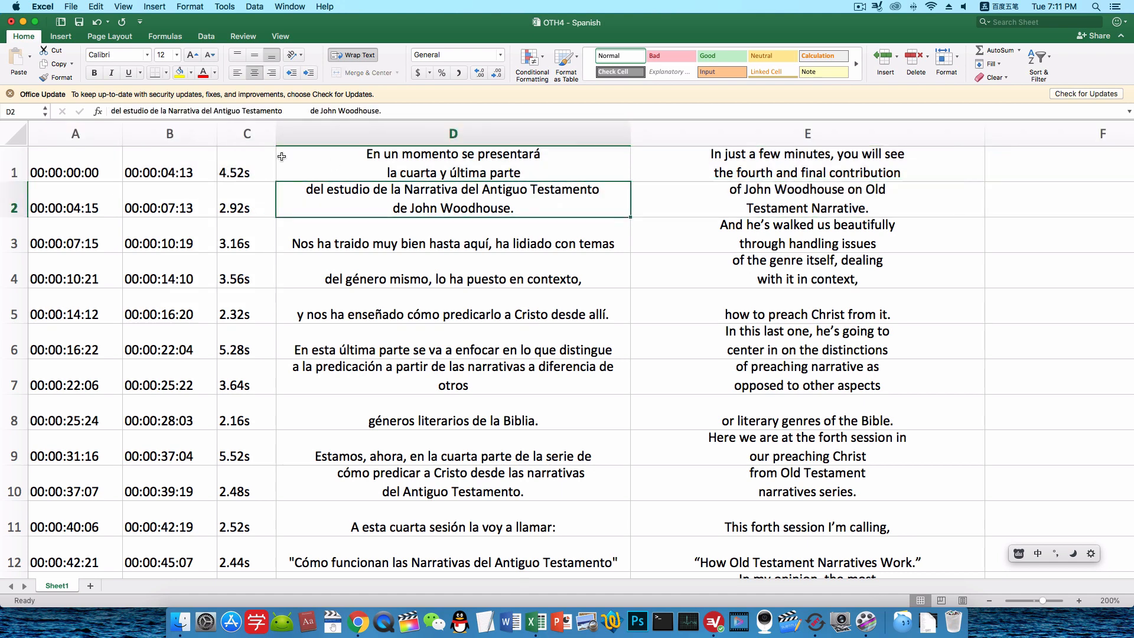
click(245, 133)
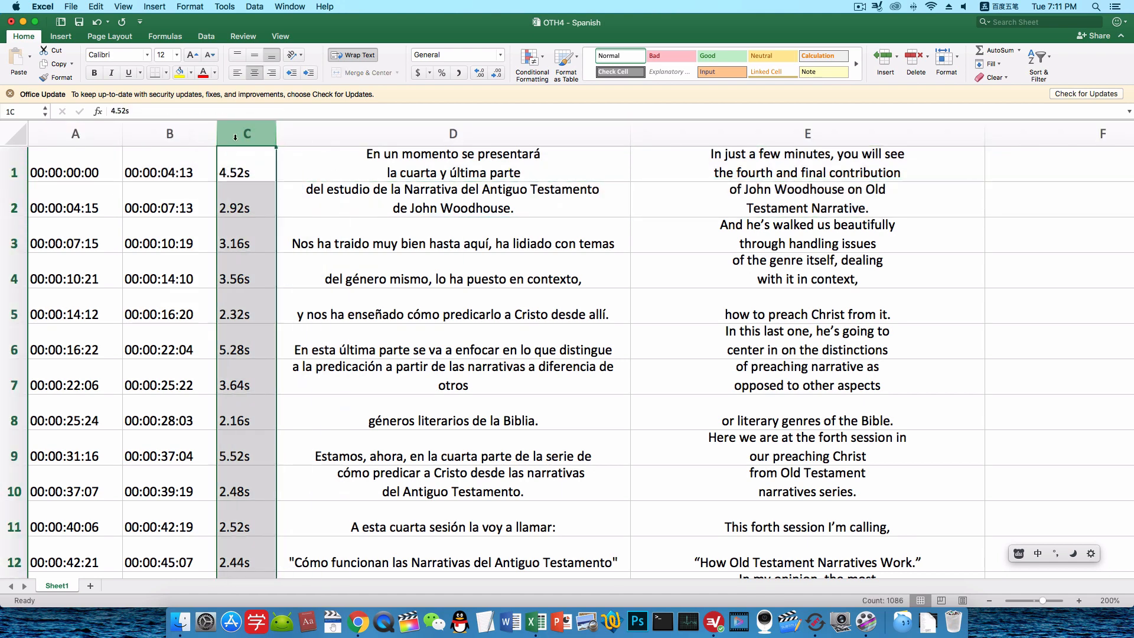
right_click(453, 133)
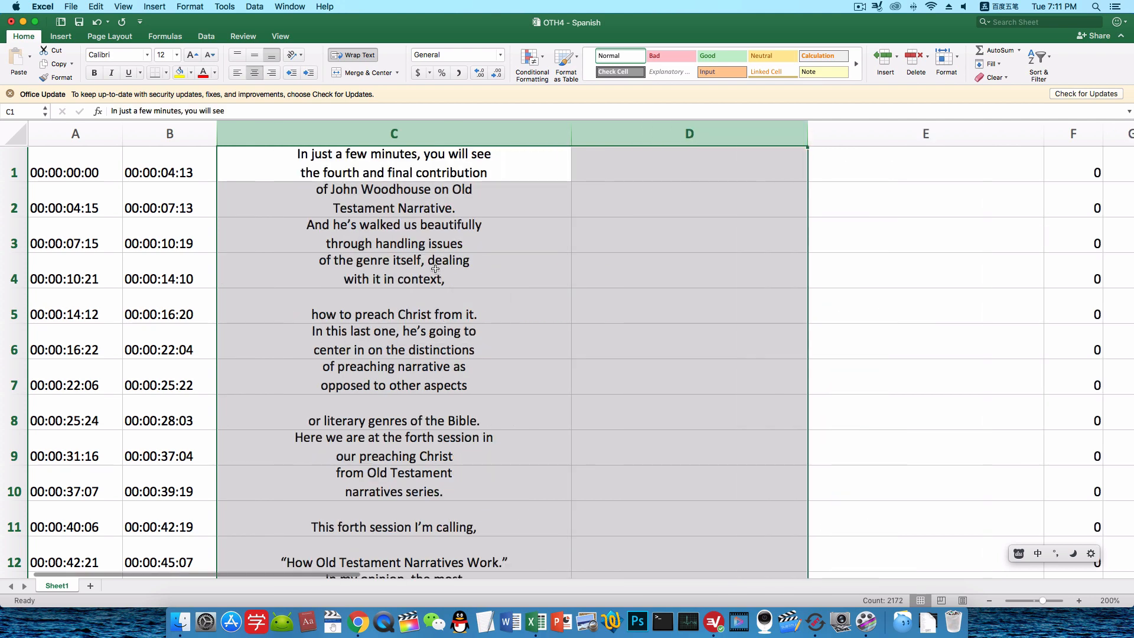
click(393, 270)
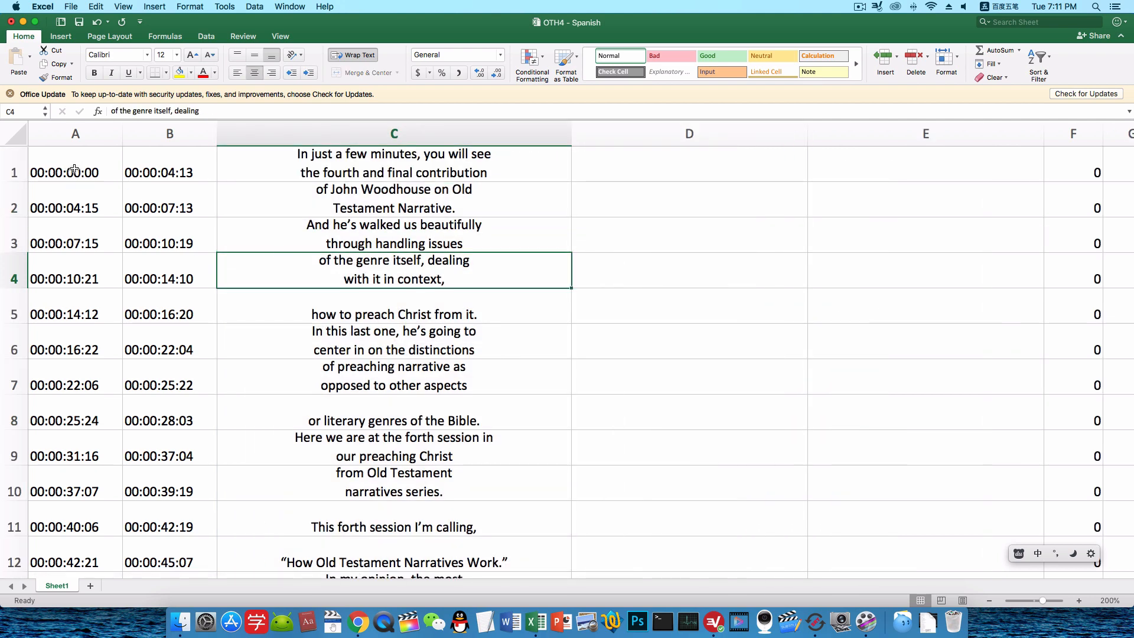
Delete the unused columns to the right of the English text.
click(74, 172)
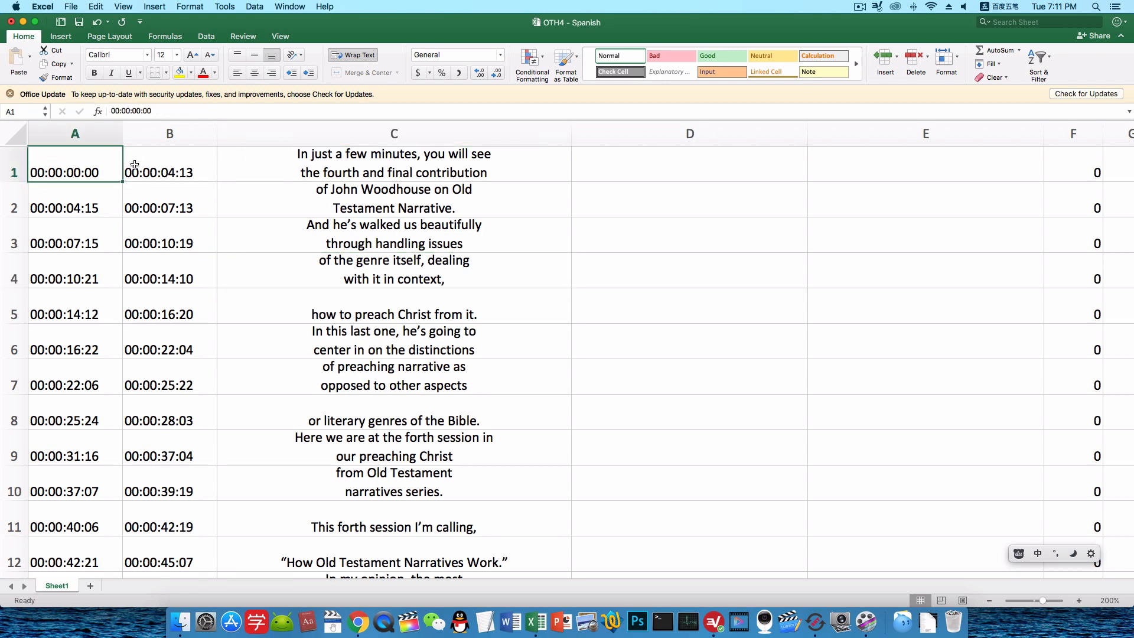
click(170, 171)
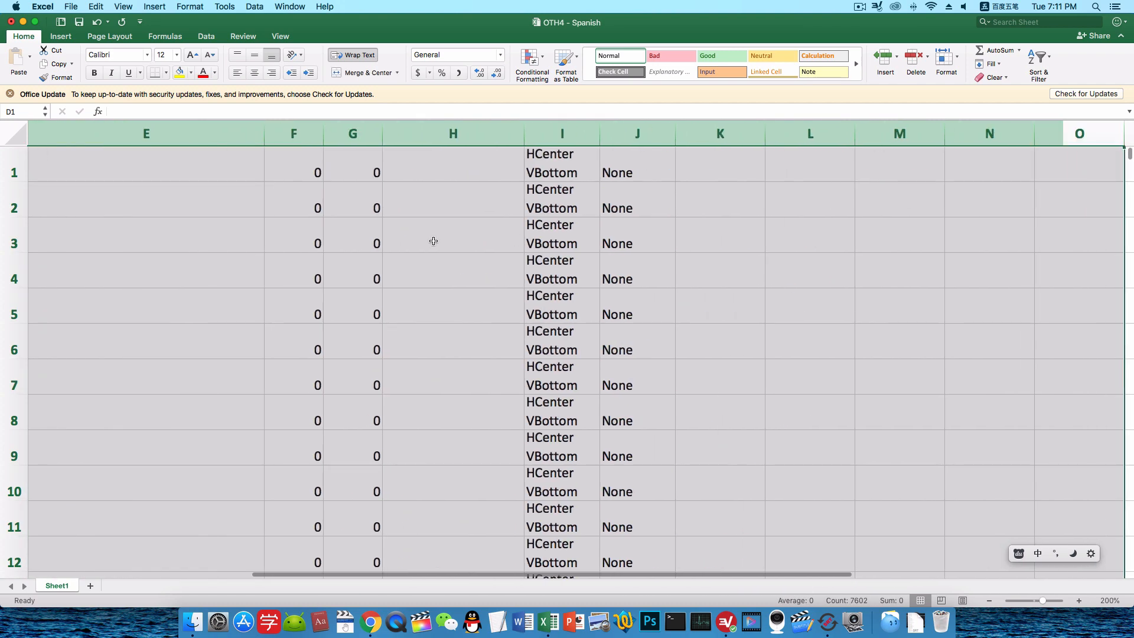
scroll(left, 3)
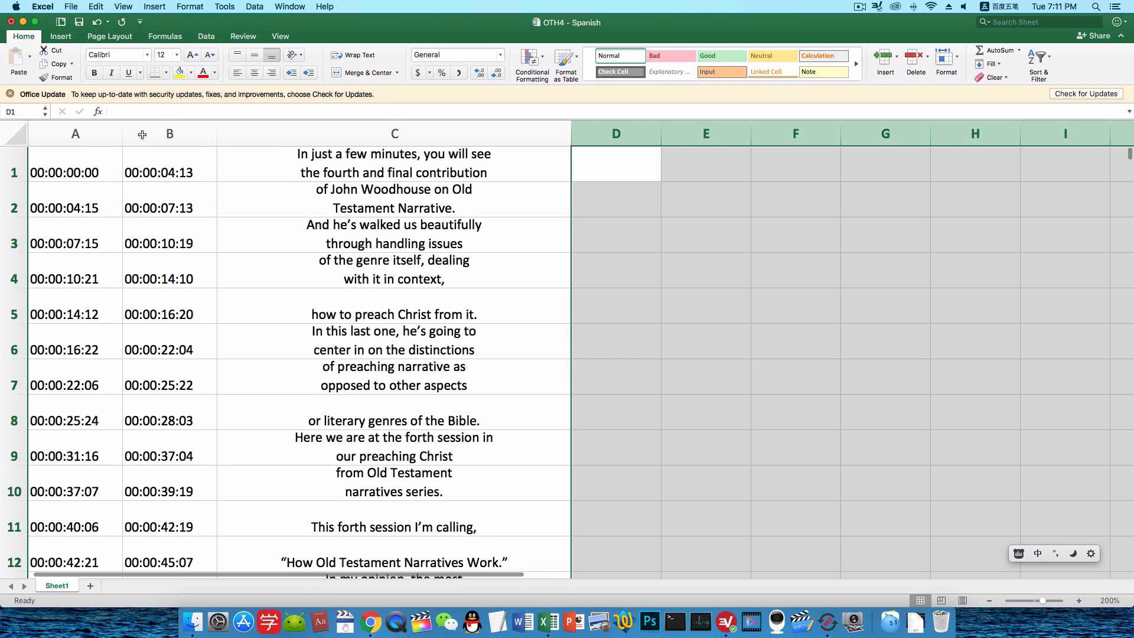
Save a copy as CSV UTF-8 (Comma delimited) named 'OTH4 - English' on the Desktop.
click(71, 7)
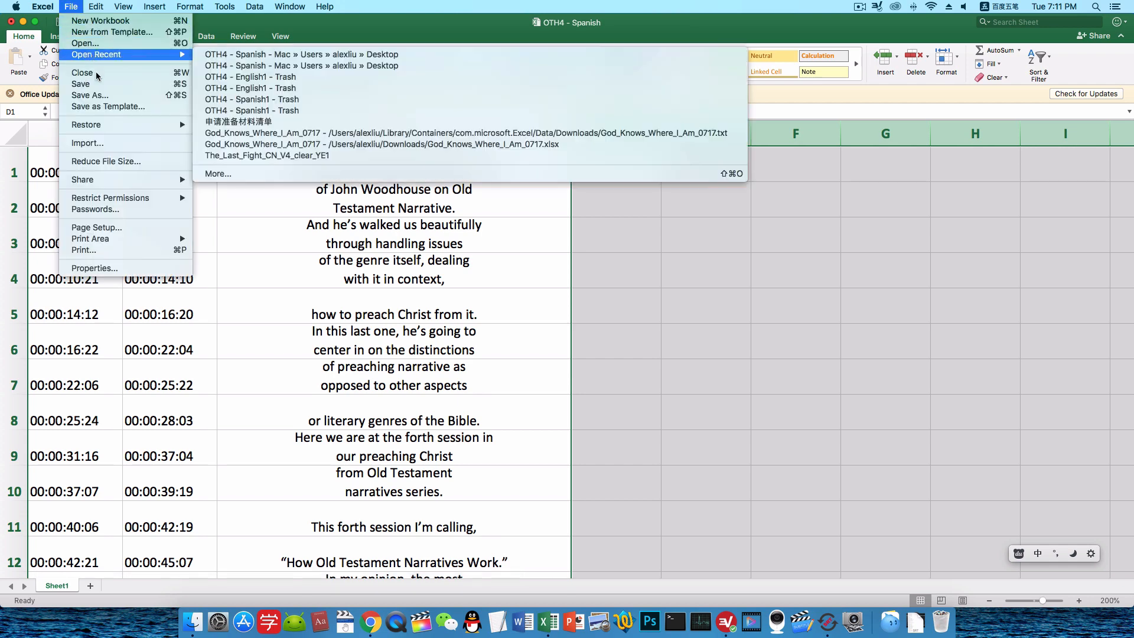
click(90, 94)
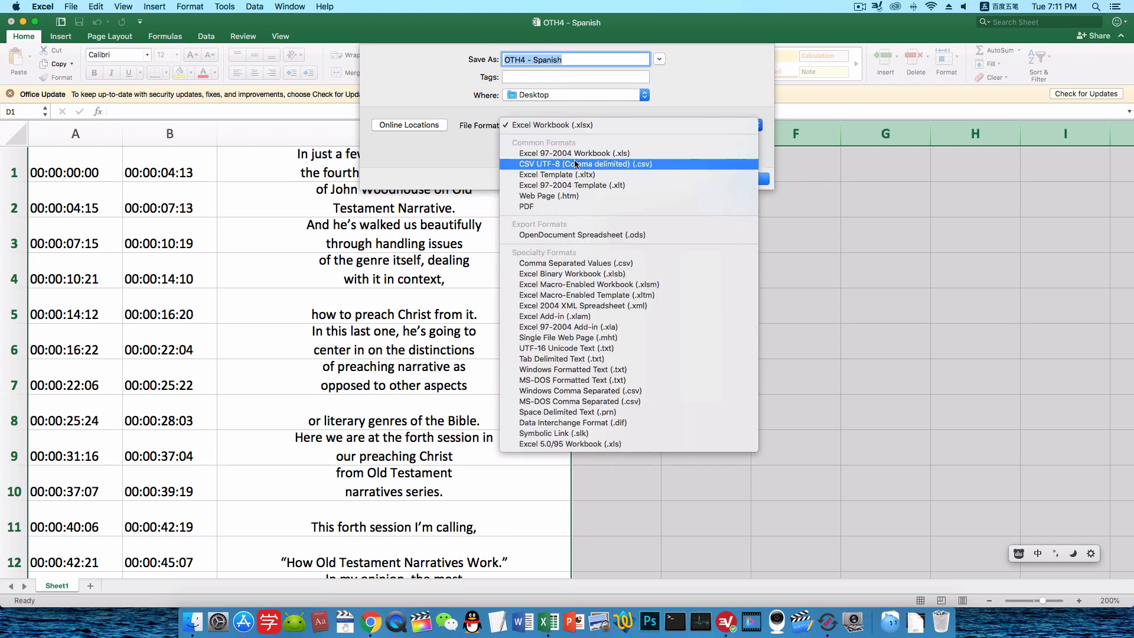
mouse_move(569, 167)
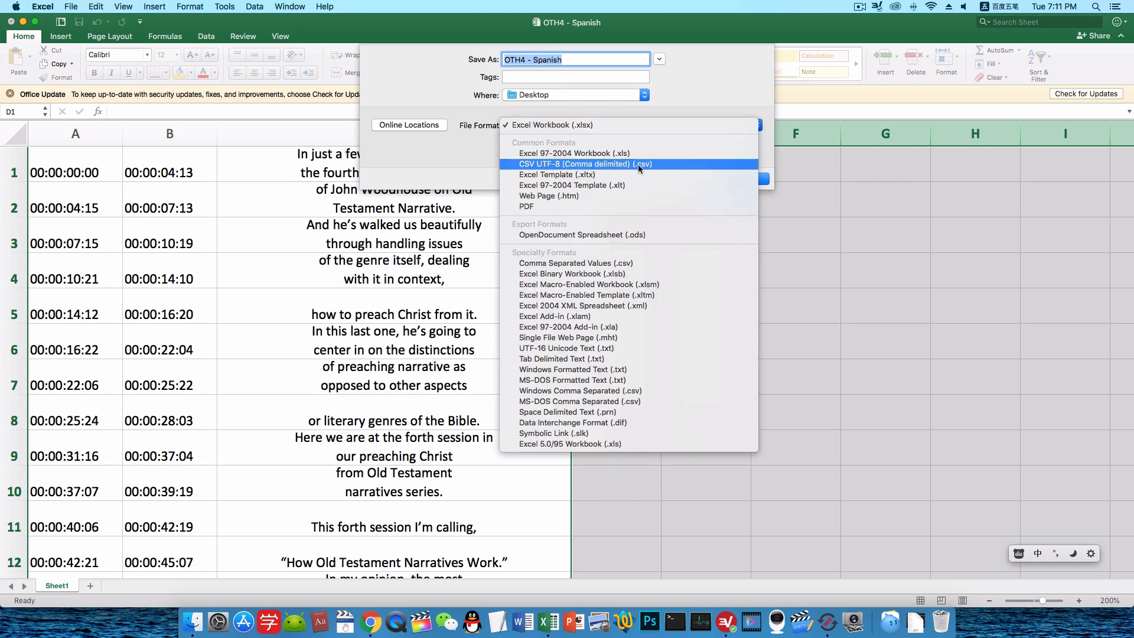
mouse_move(648, 168)
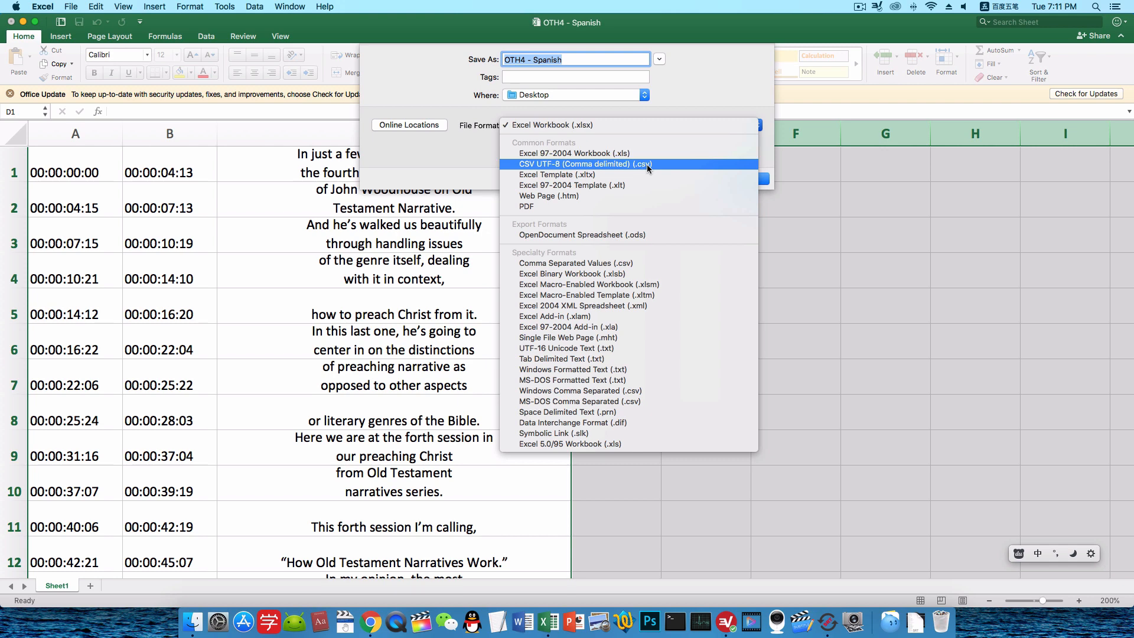
click(582, 164)
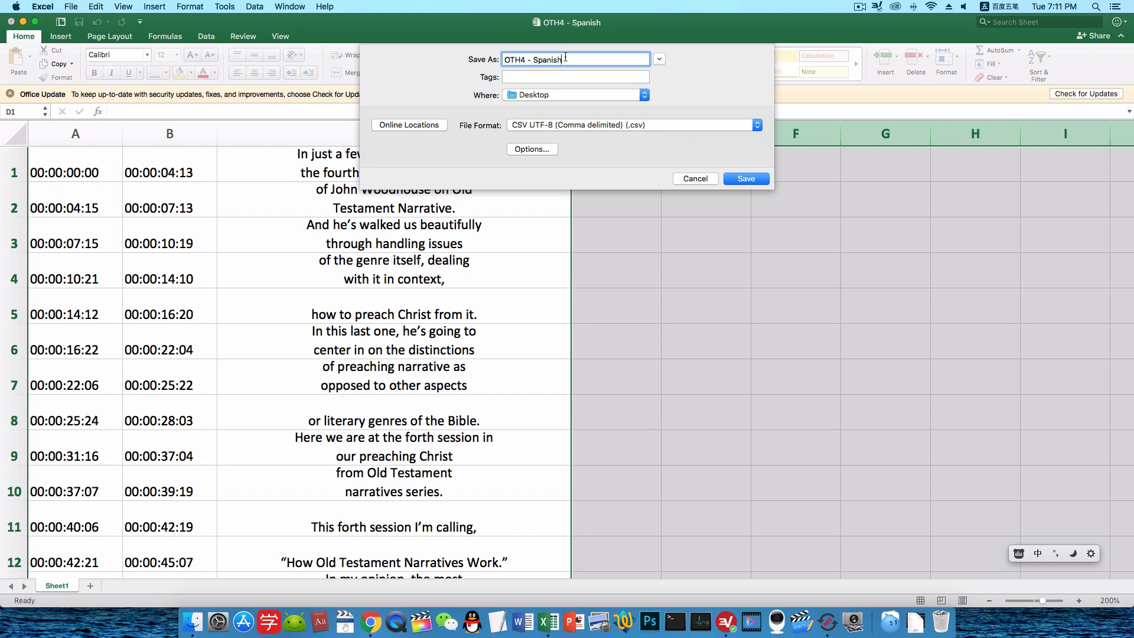
text(Engl)
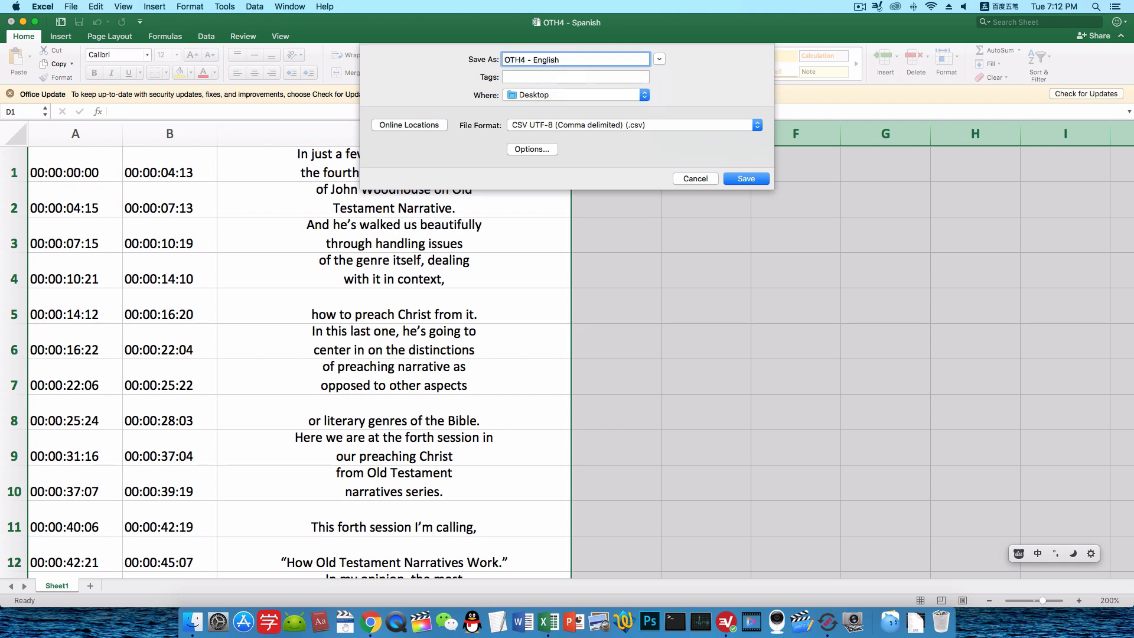
click(745, 178)
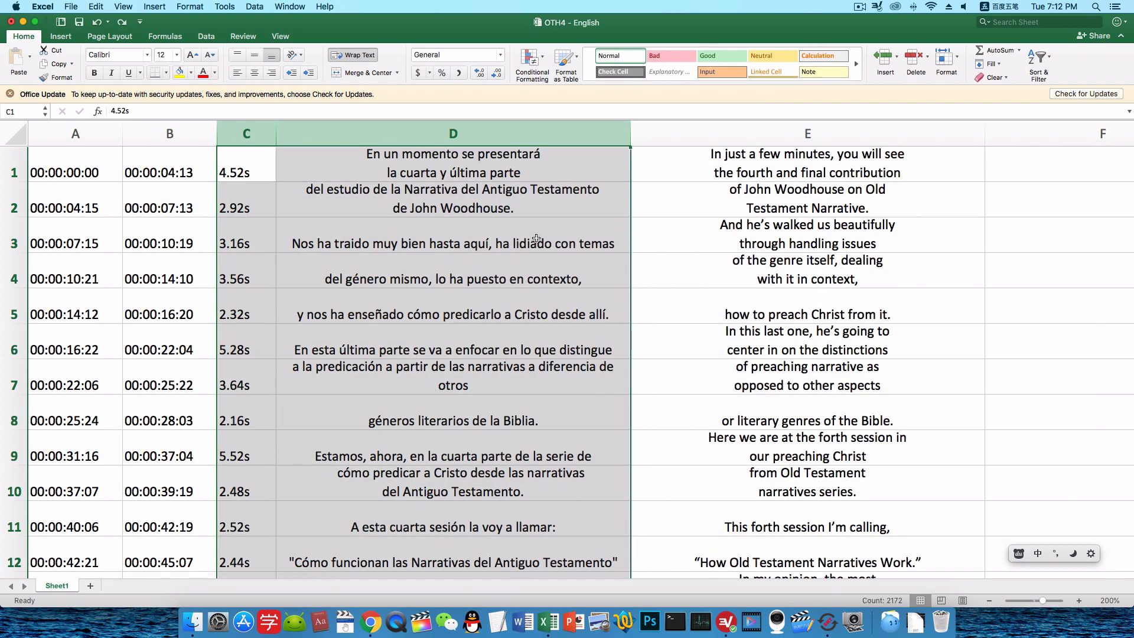
Delete the Duration column, then the English column and any trailing columns.
right_click(246, 133)
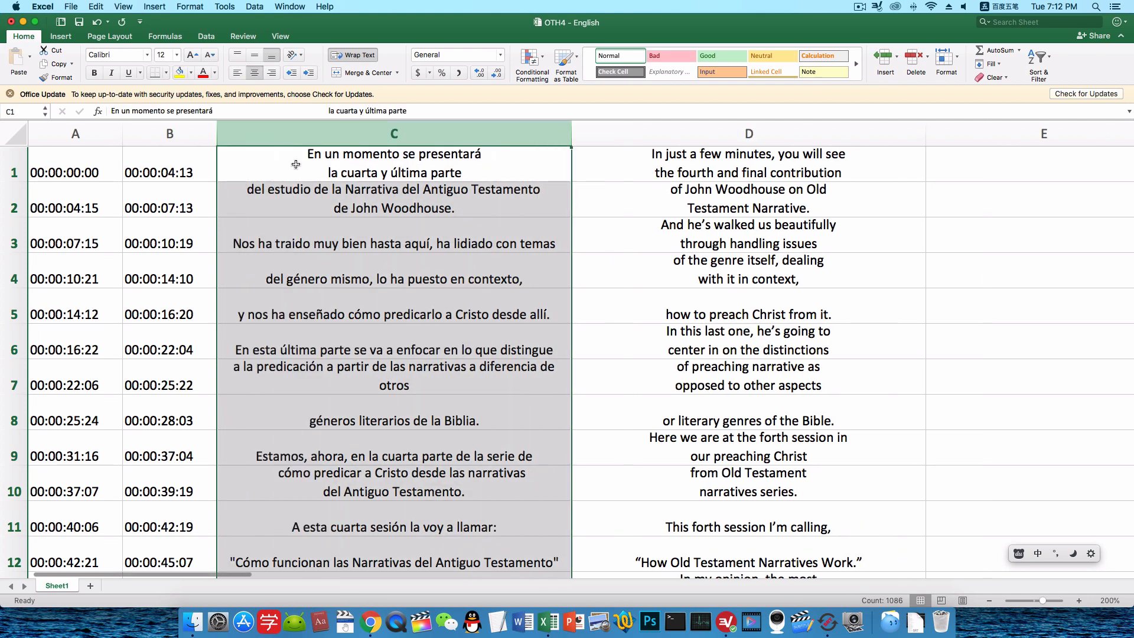
click(748, 172)
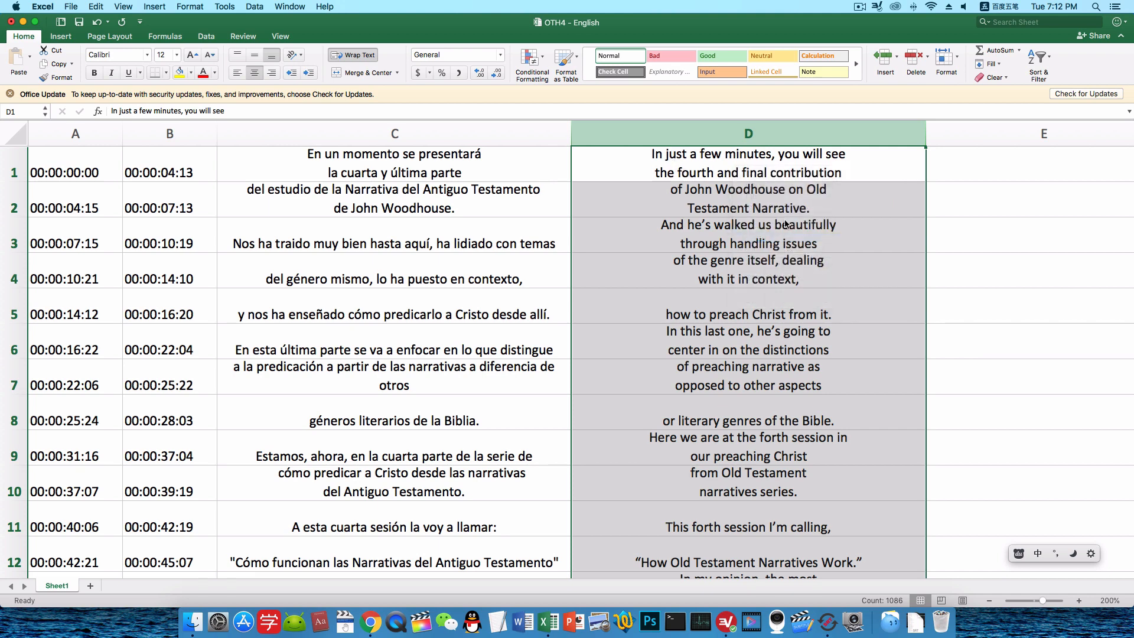
scroll(right, 3)
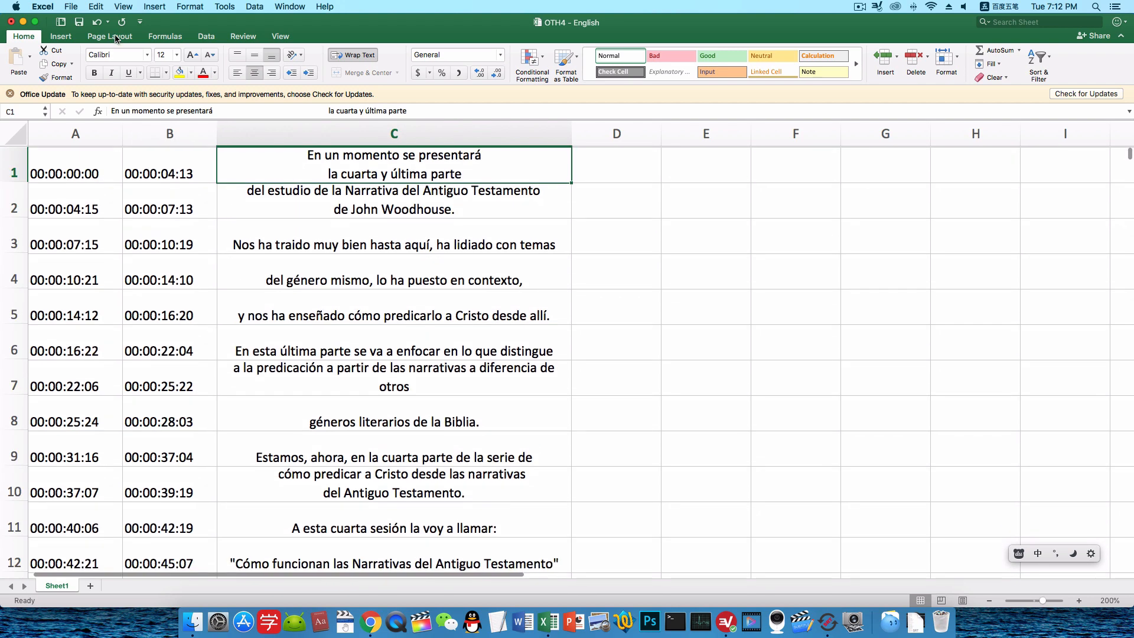
Save a copy as CSV UTF-8 named 'OTH4 - Spanish' on the Desktop.
click(70, 6)
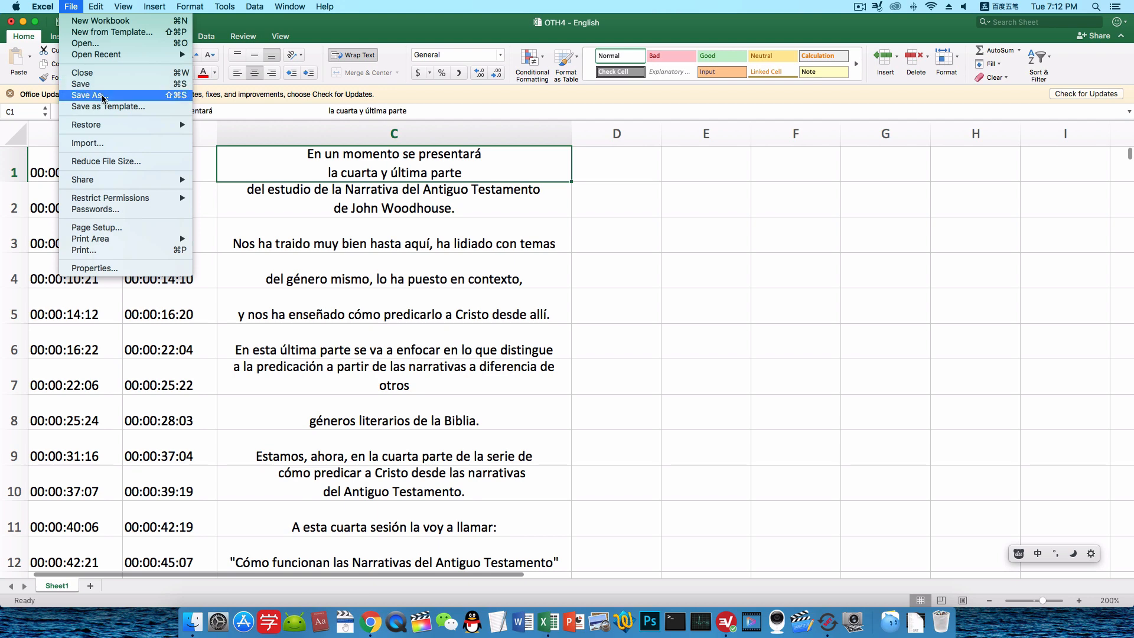
click(88, 94)
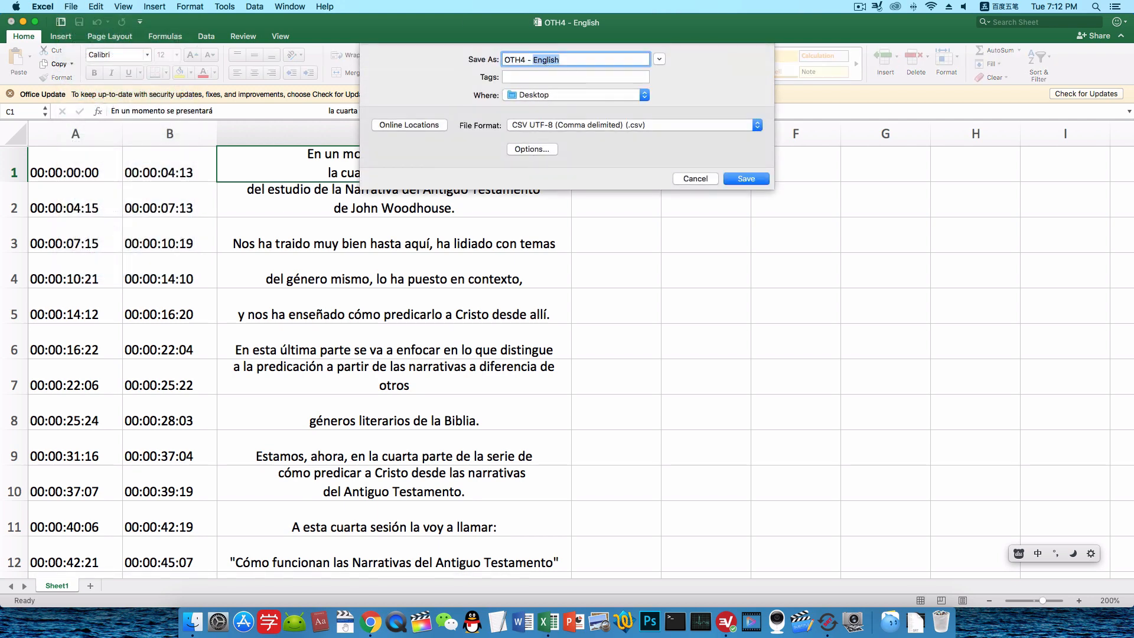
text(Spanish)
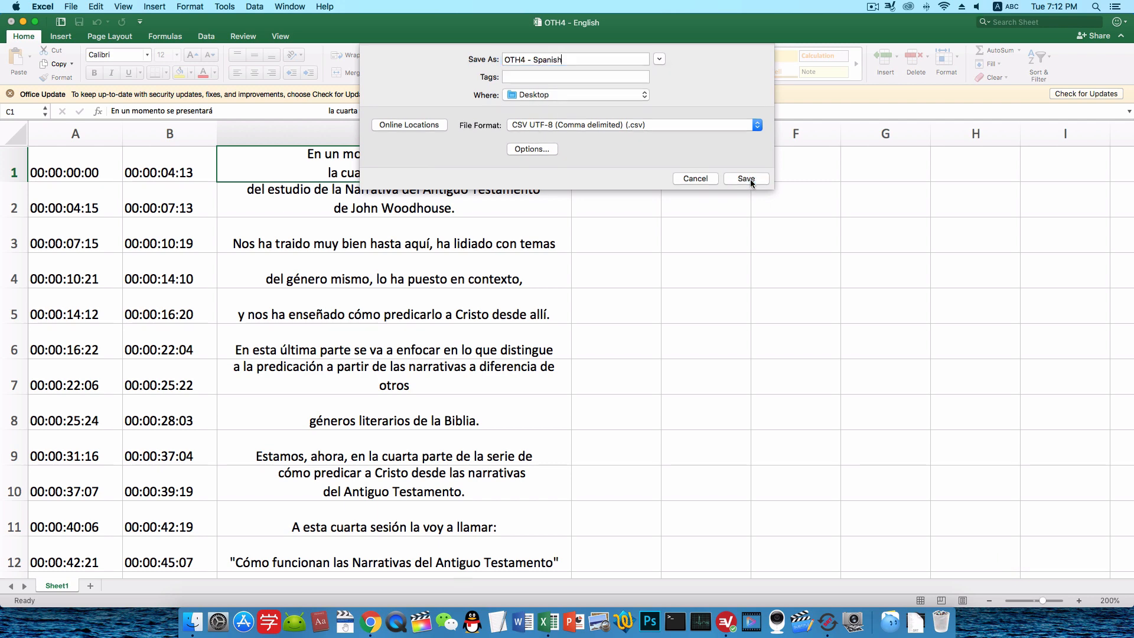
click(746, 179)
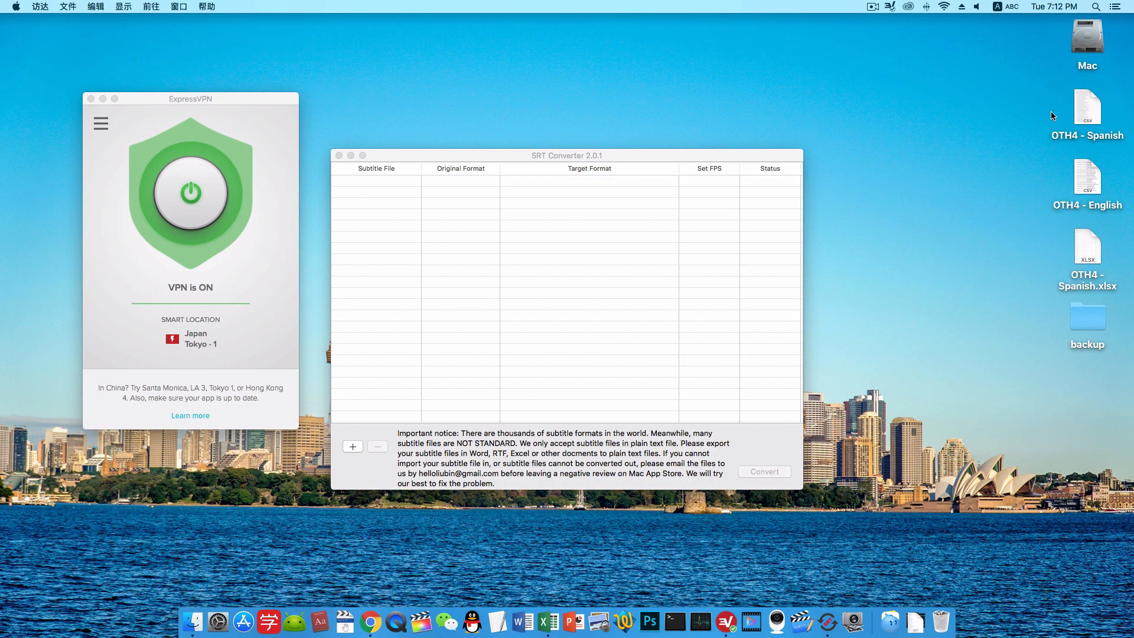
Add both OTH4 CSV files to SRT Converter and set each to 25.00 fps.
click(1087, 109)
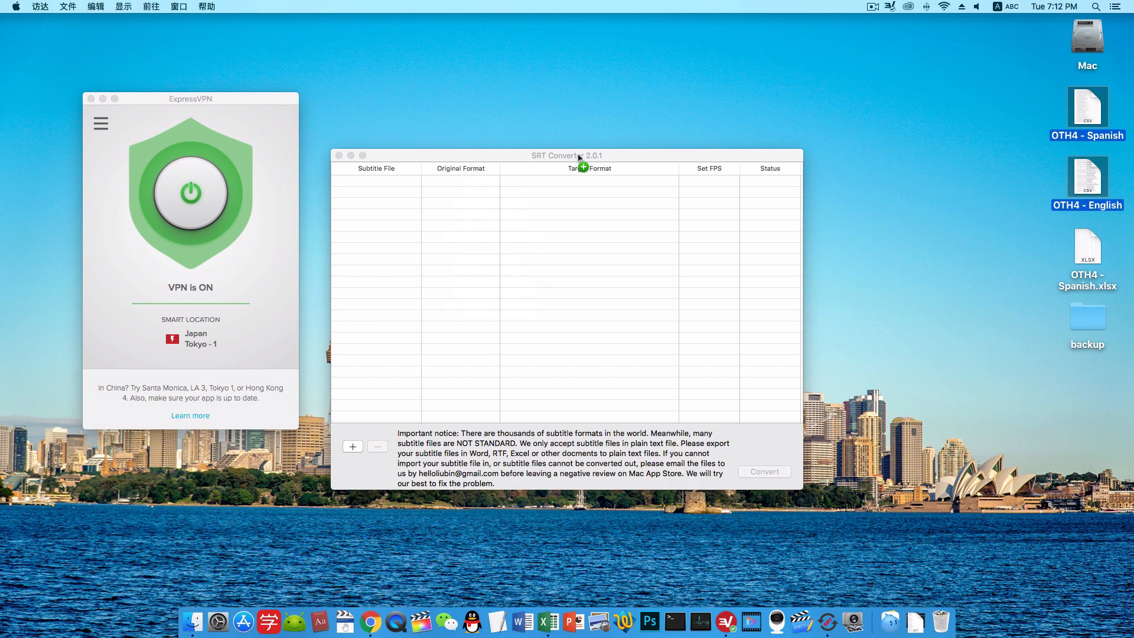
click(352, 447)
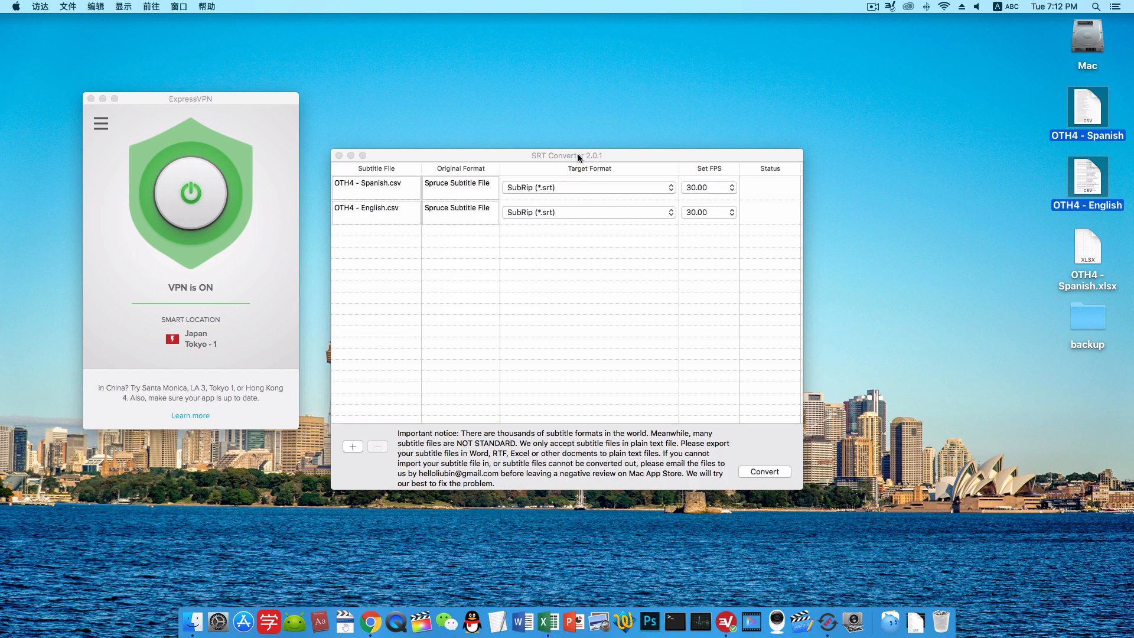
click(708, 187)
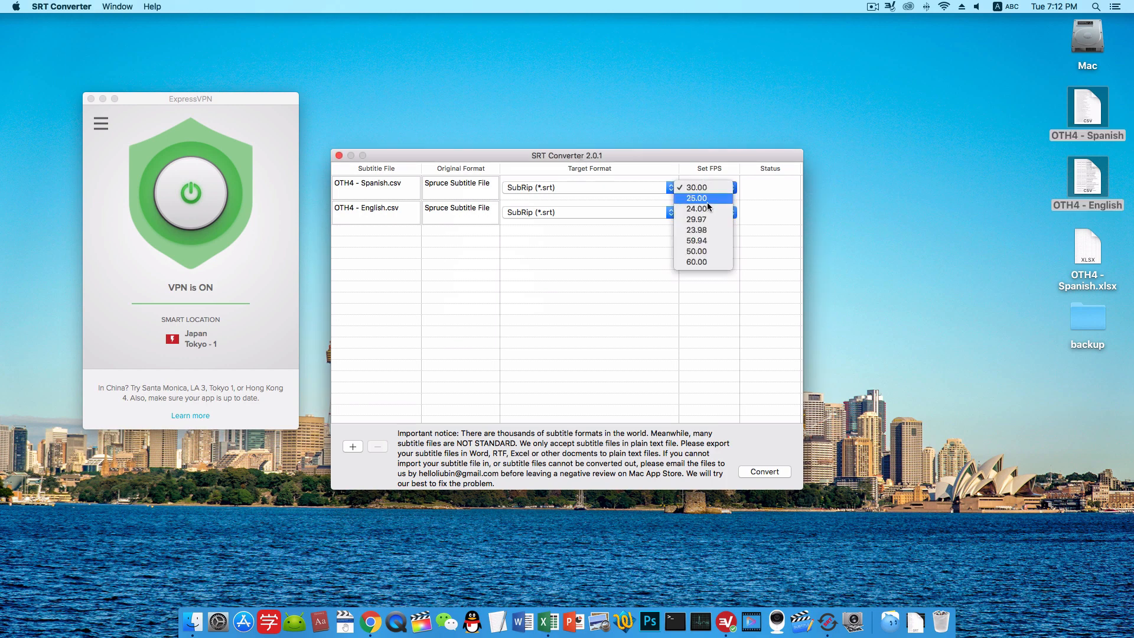
click(695, 197)
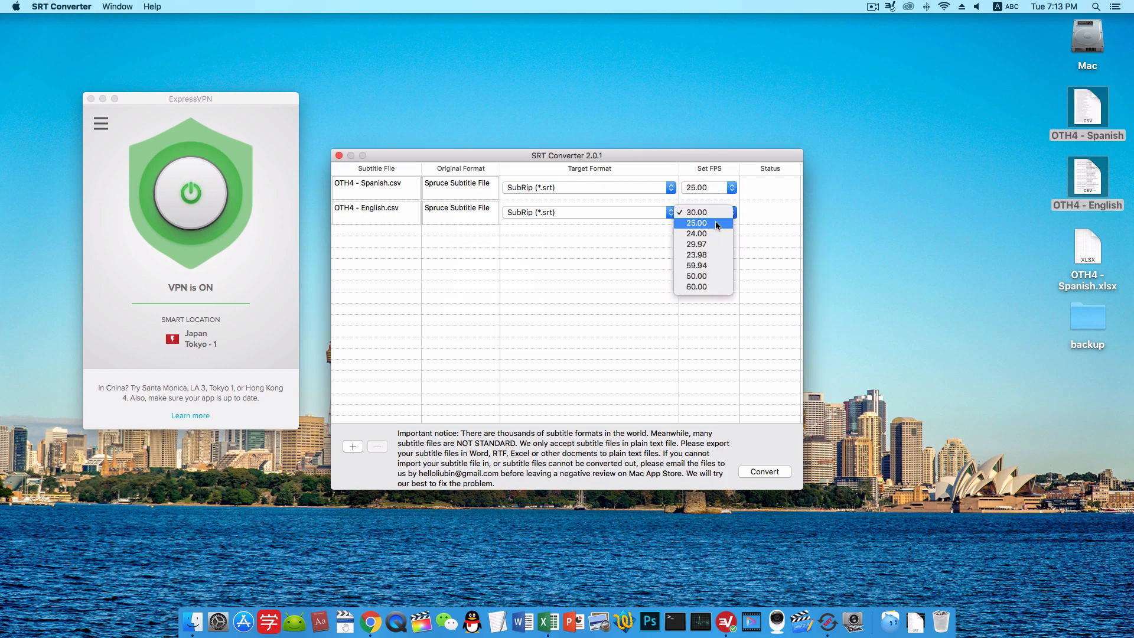
click(696, 222)
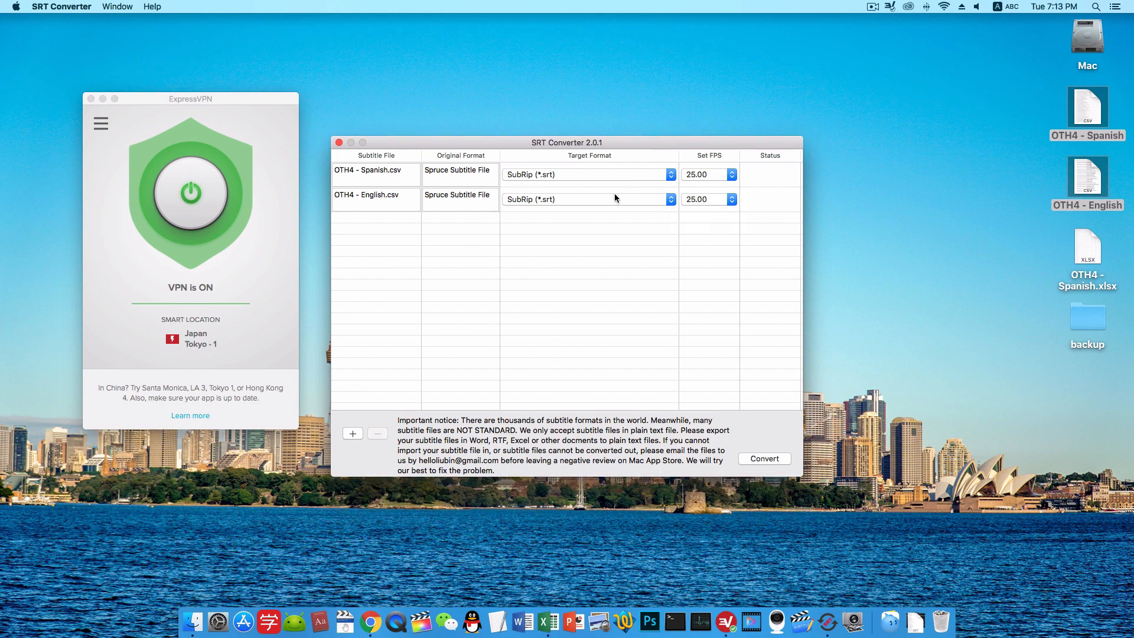
mouse_move(553, 180)
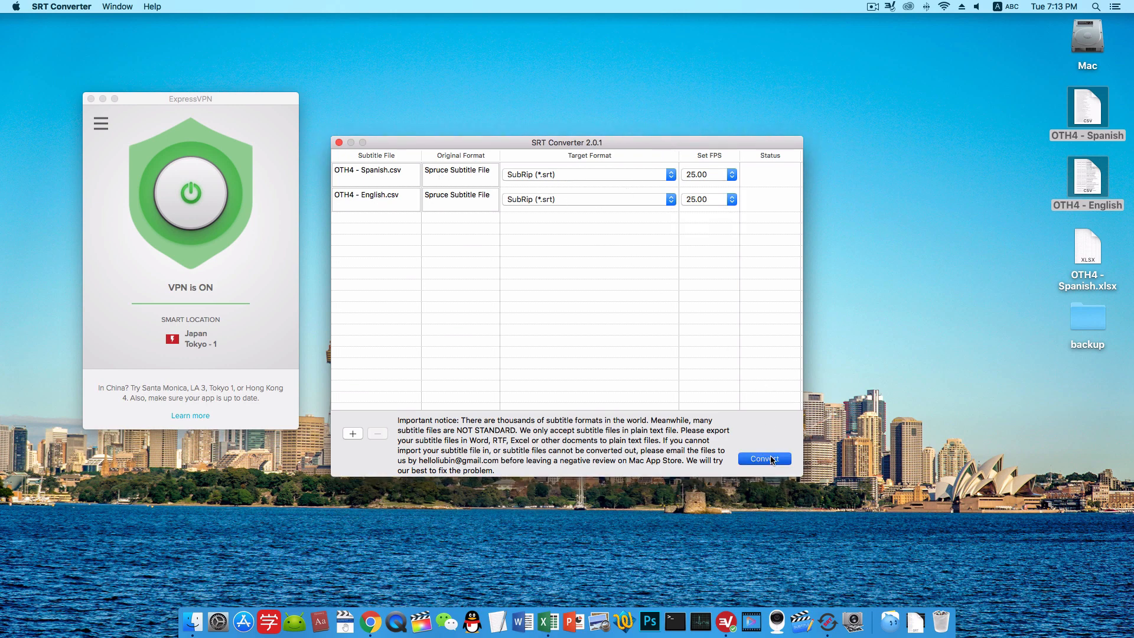
Convert both subtitle files with the Desktop as the output folder.
click(352, 435)
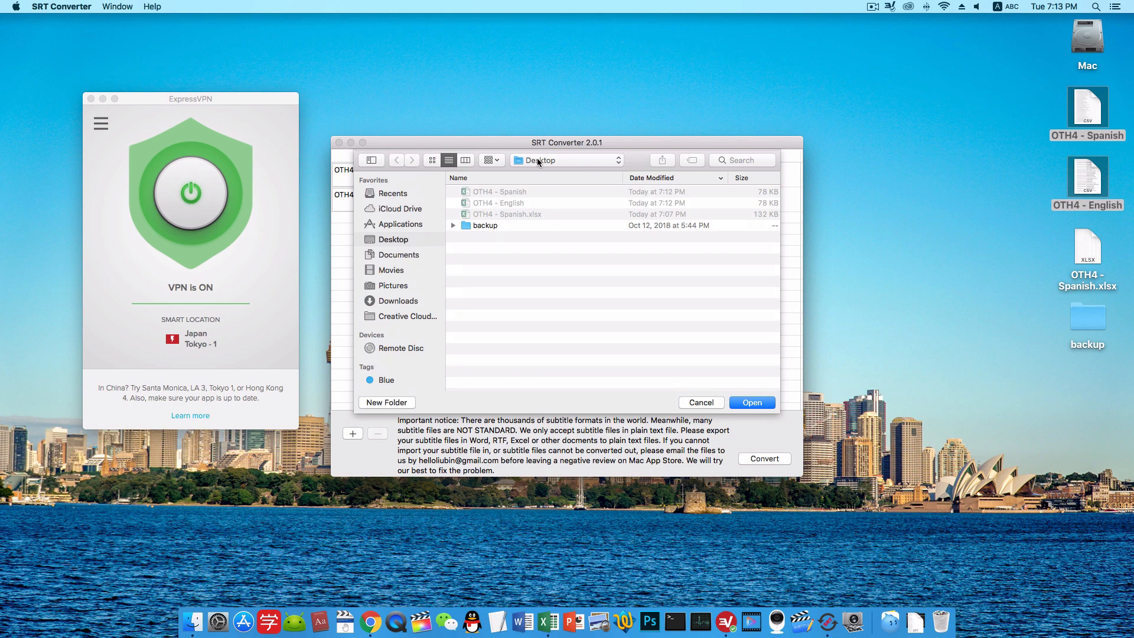
click(751, 402)
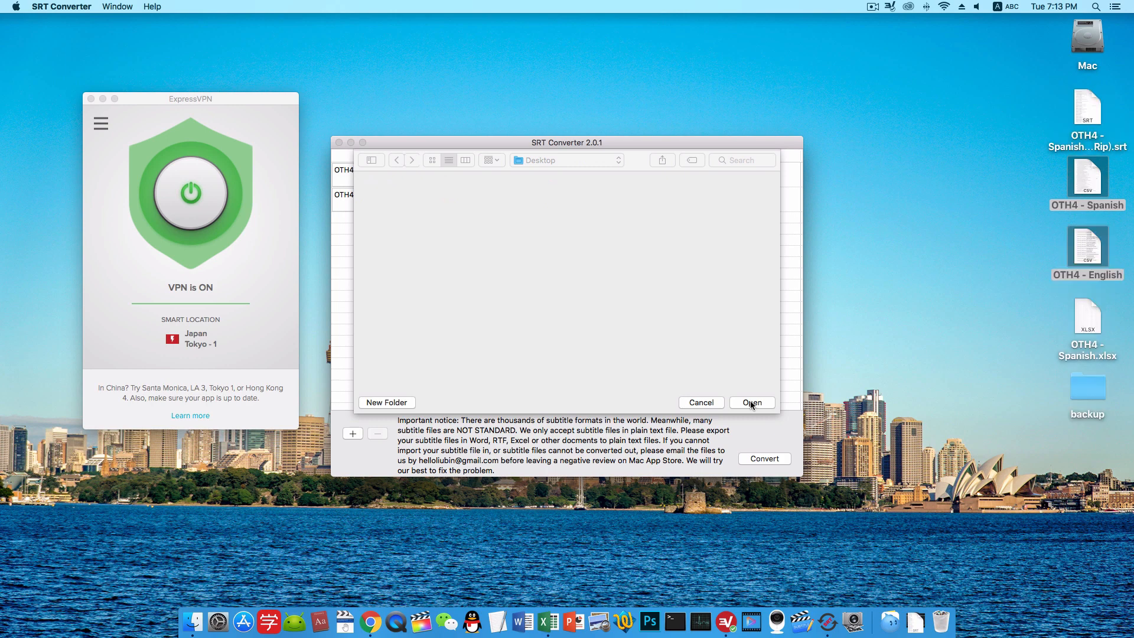
mouse_move(751, 407)
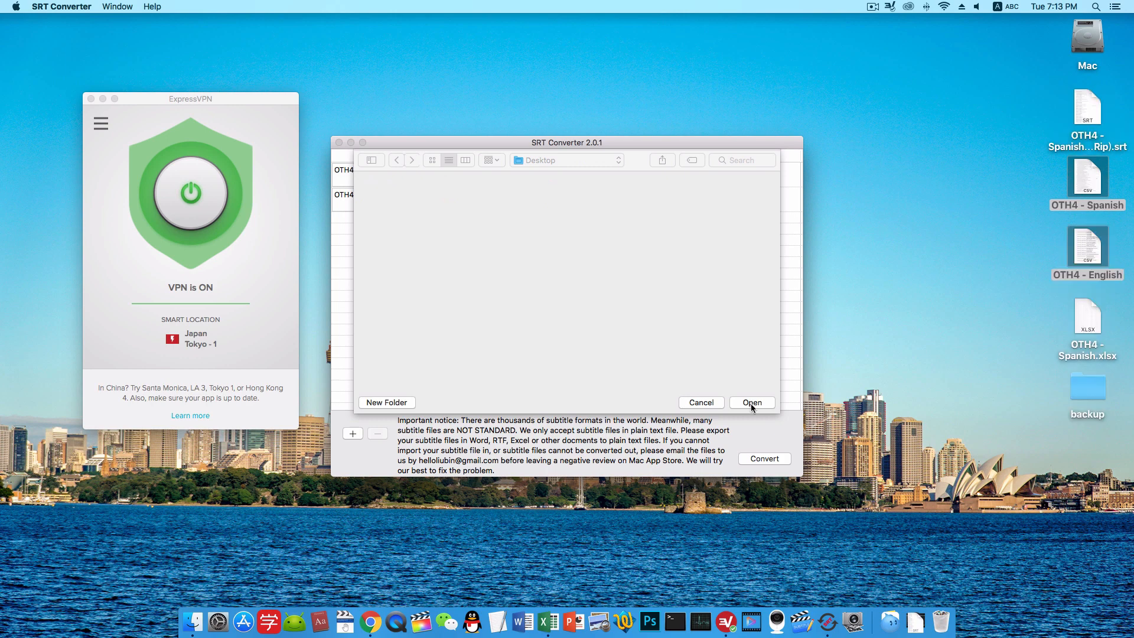
click(751, 402)
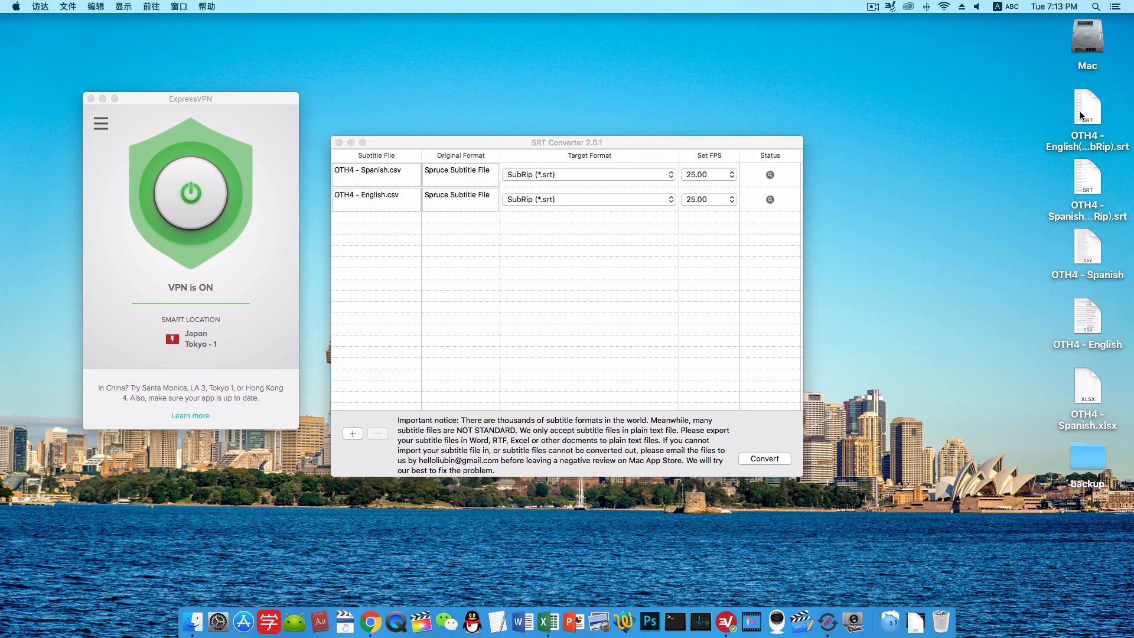
Open the English .srt in TextEdit and scroll through it, then open the Spanish .srt.
double_click(1087, 115)
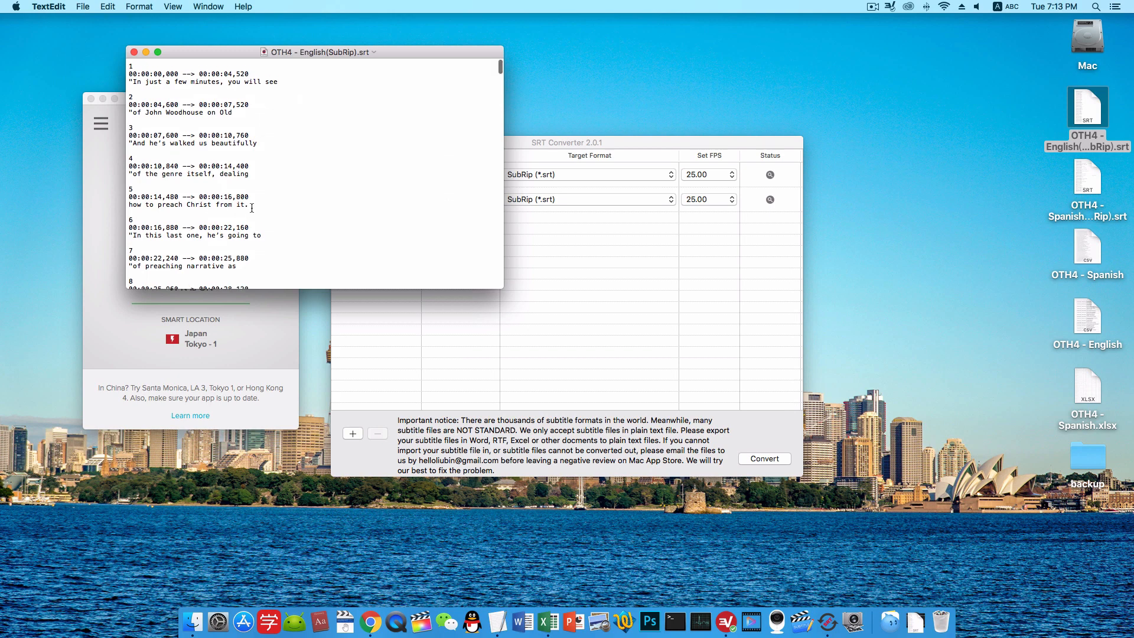
scroll(down, 3)
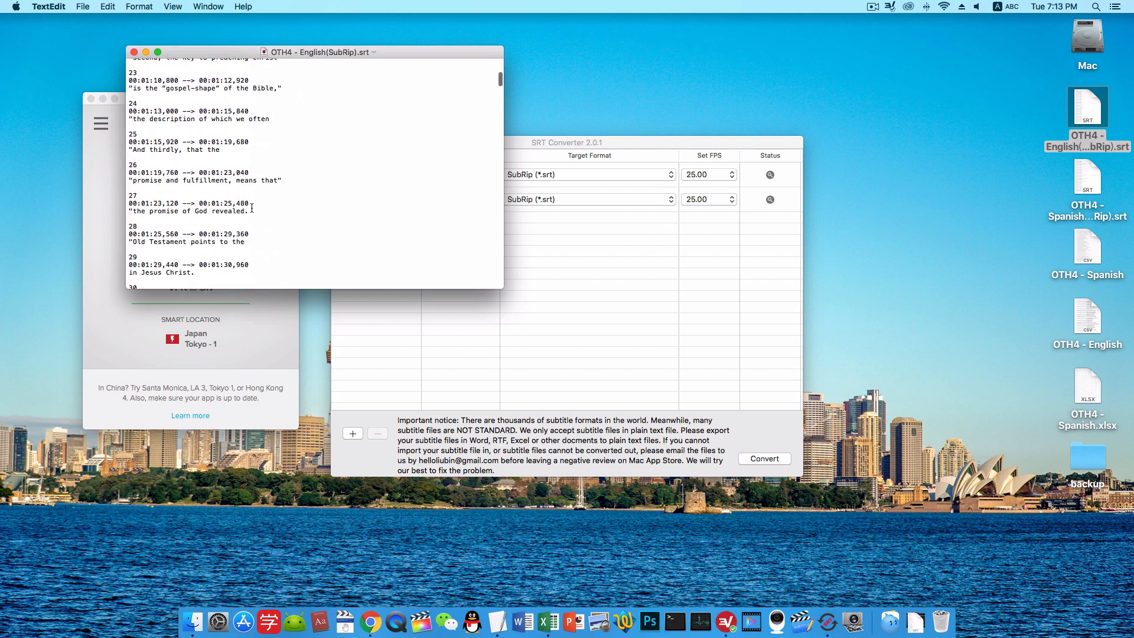
scroll(down, 3)
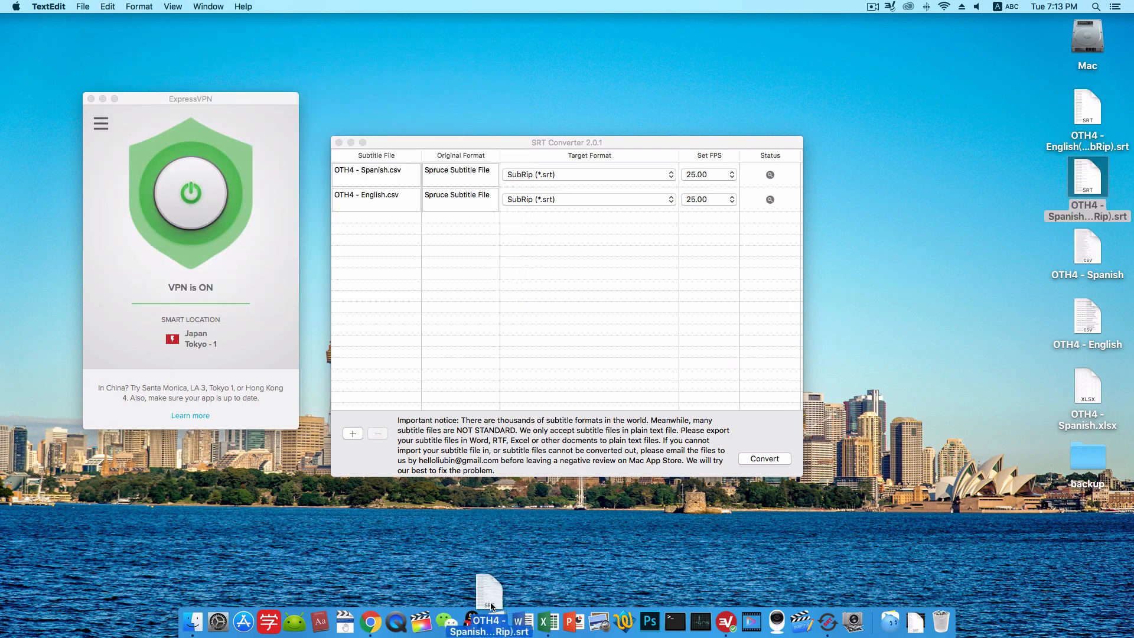
double_click(489, 587)
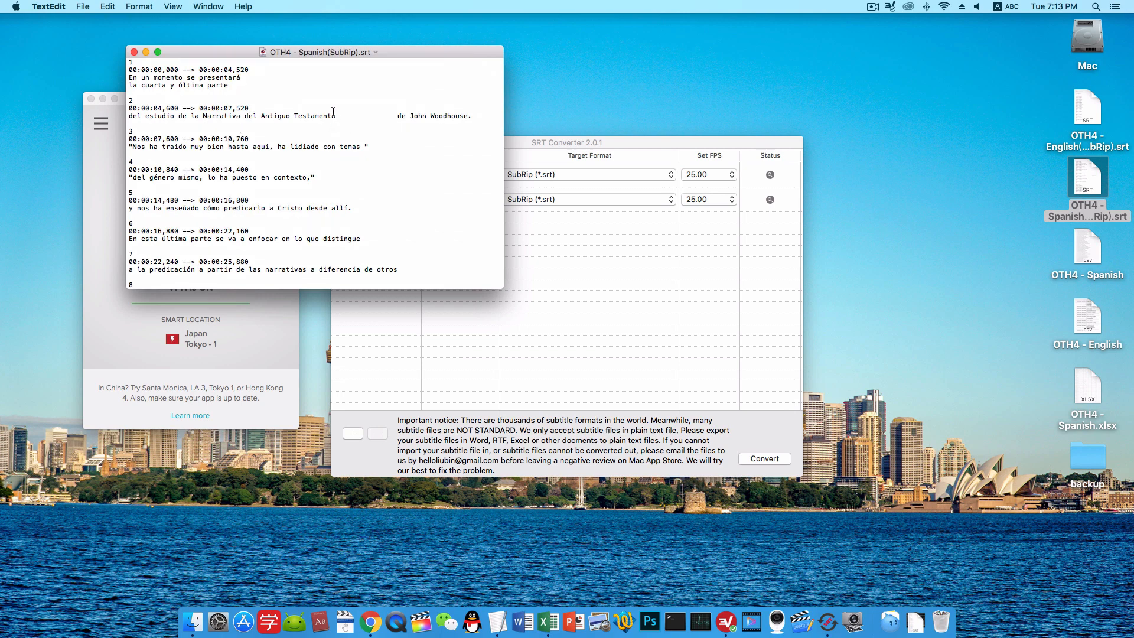
drag(336, 116, 395, 116)
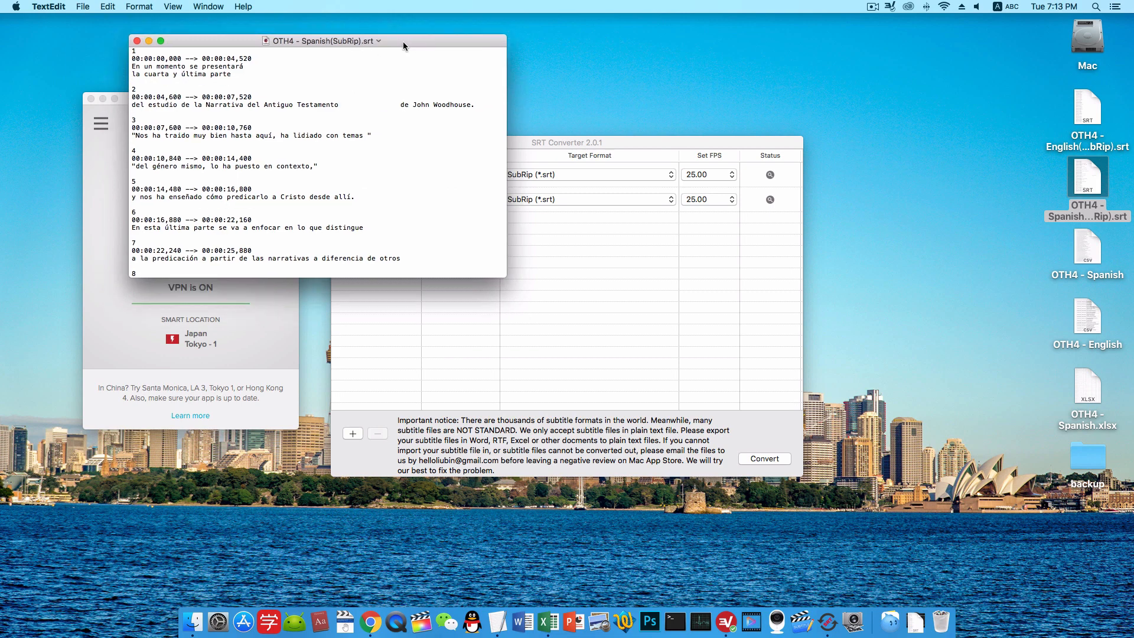
mouse_move(548, 623)
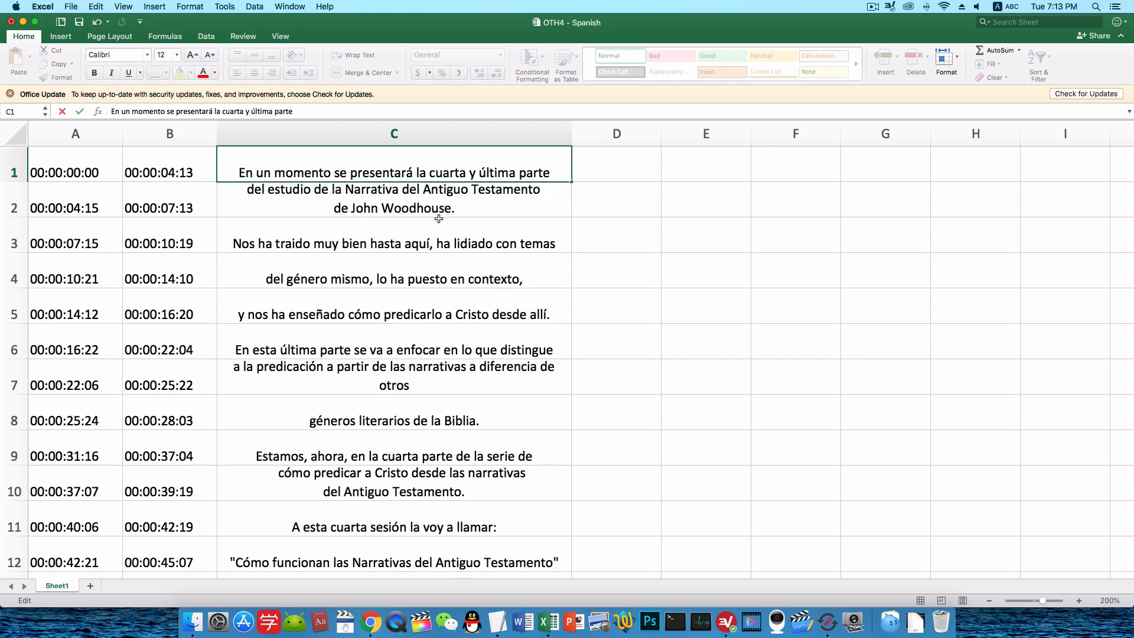
click(393, 208)
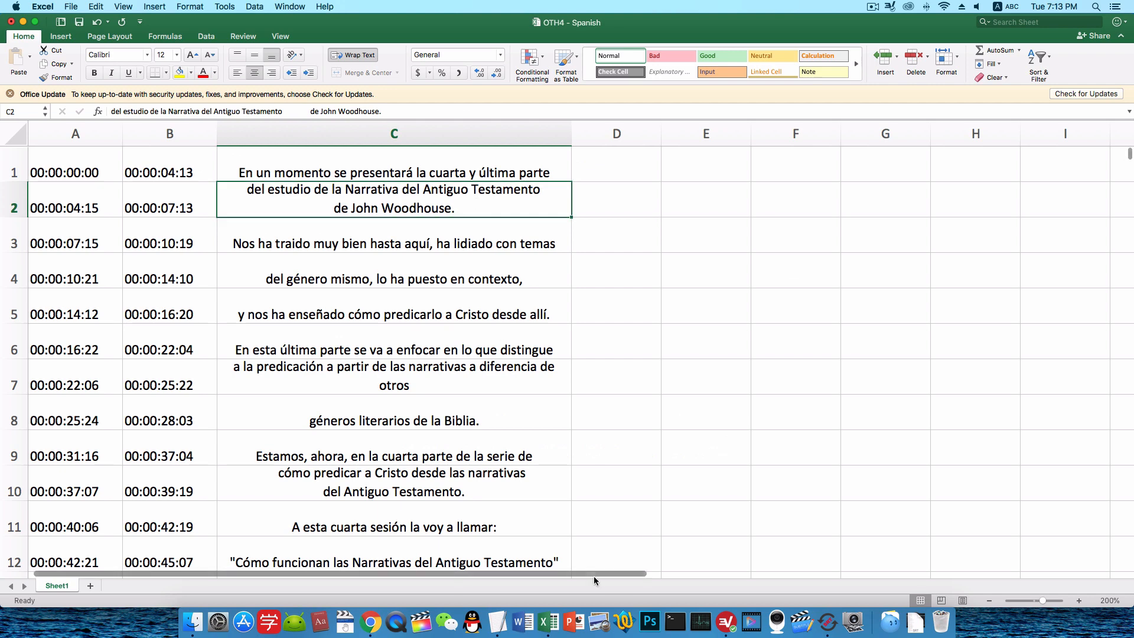
mouse_move(827, 625)
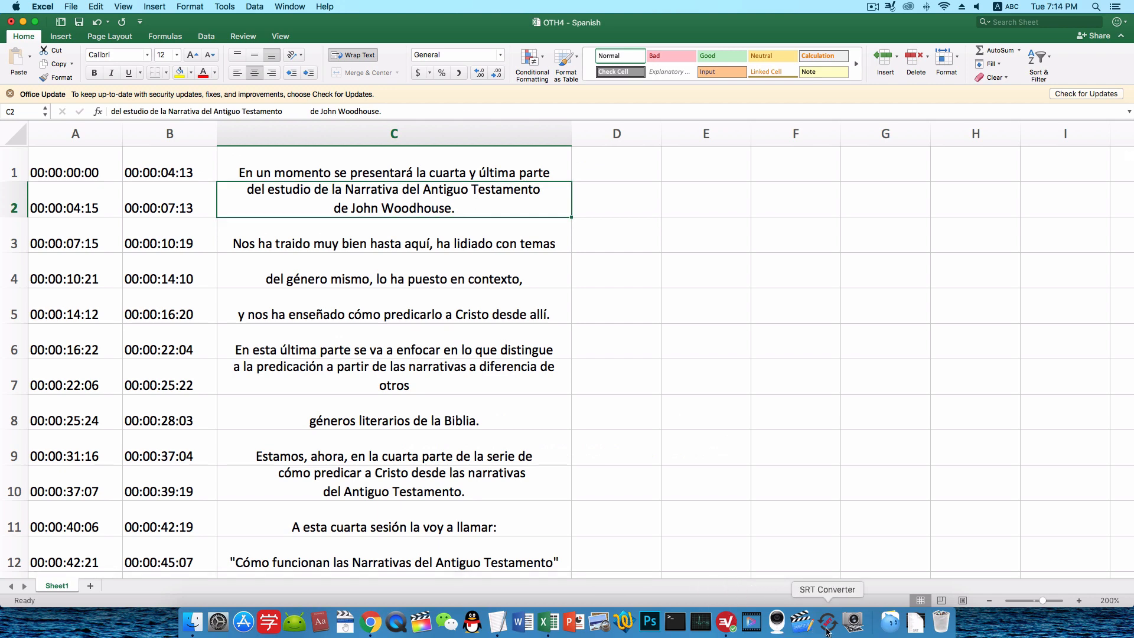
mouse_move(536, 622)
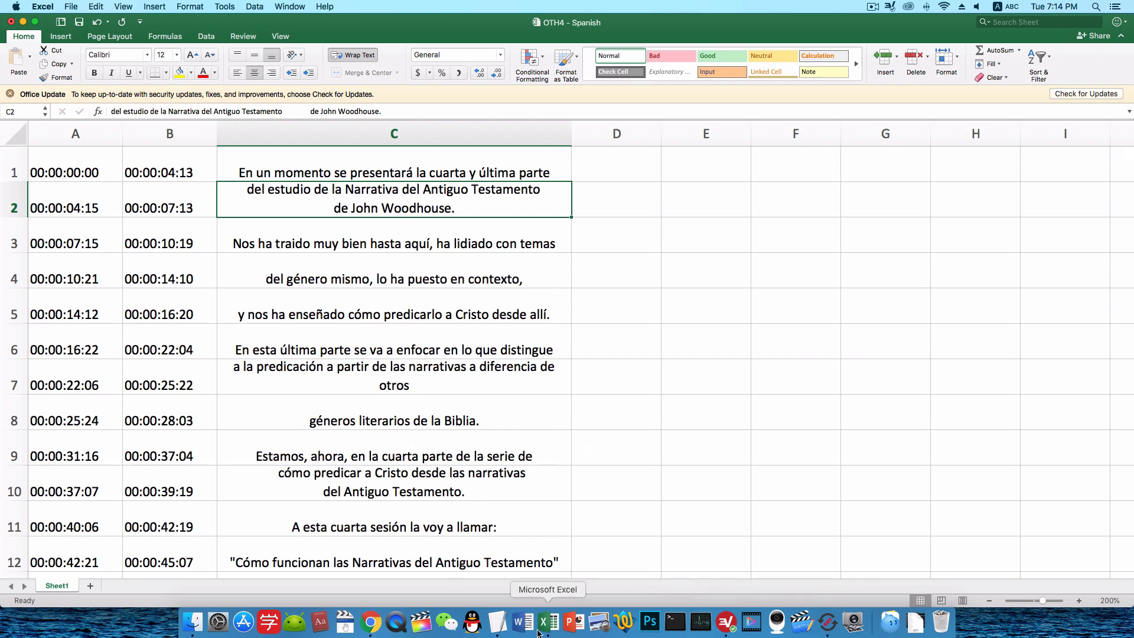